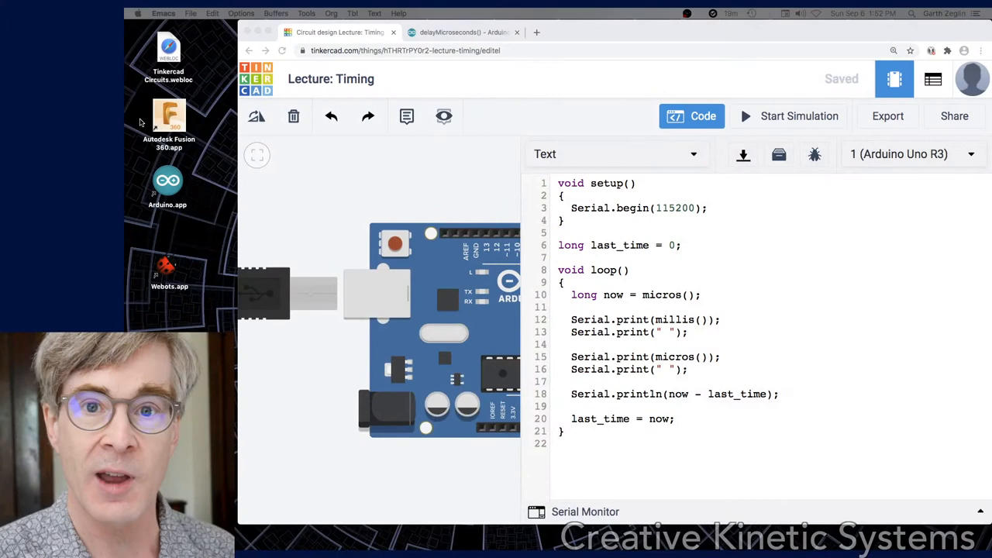
{"action": "mouse_move", "coordinate": [759, 301]}
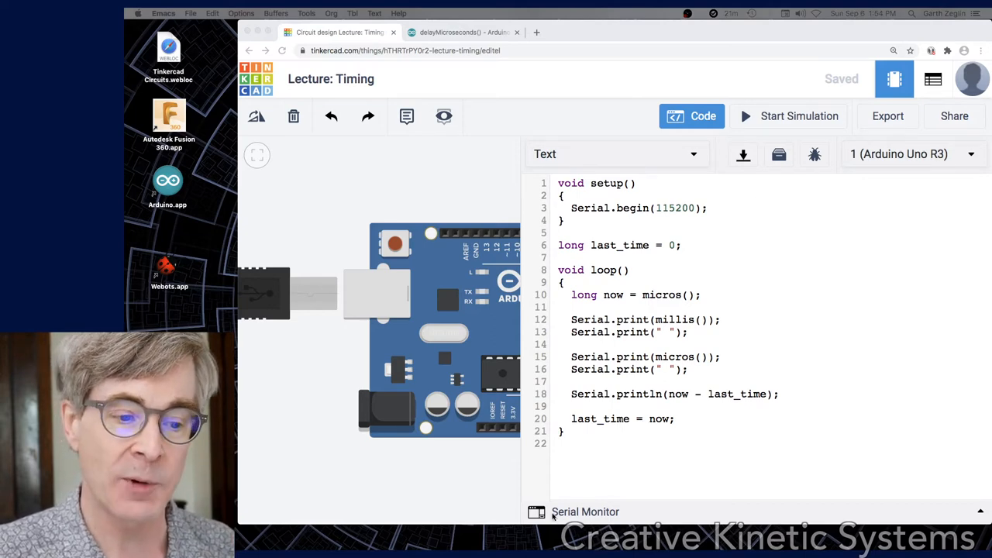
Step: Start the simulation with the serial monitor showing millis, micros and interval columns
{"action": "left_click", "coordinate": [586, 512]}
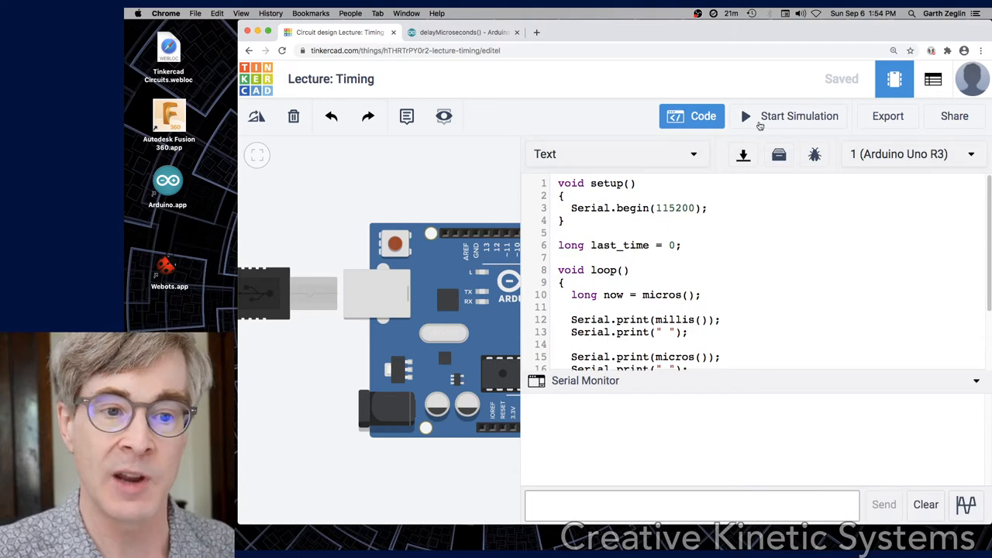
{"action": "left_click", "coordinate": [800, 114]}
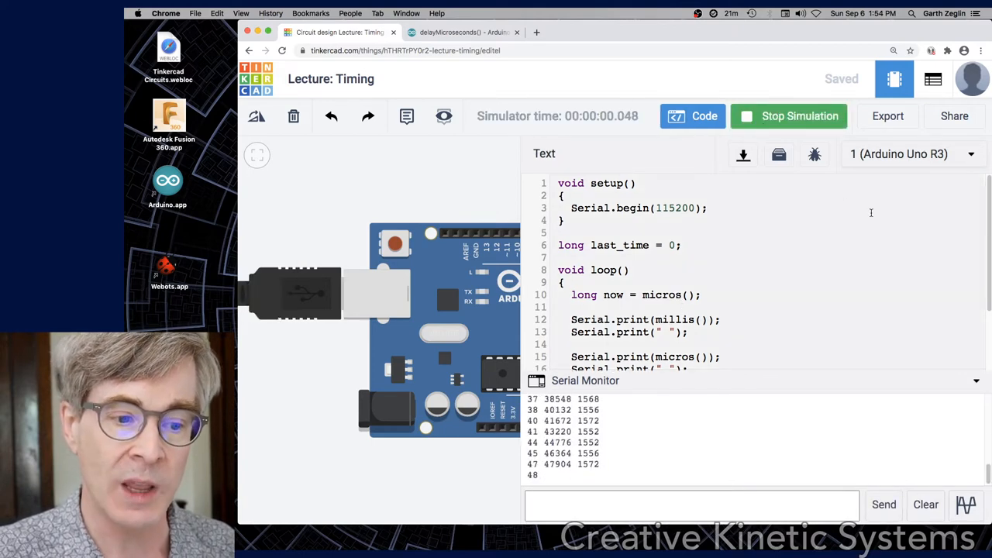